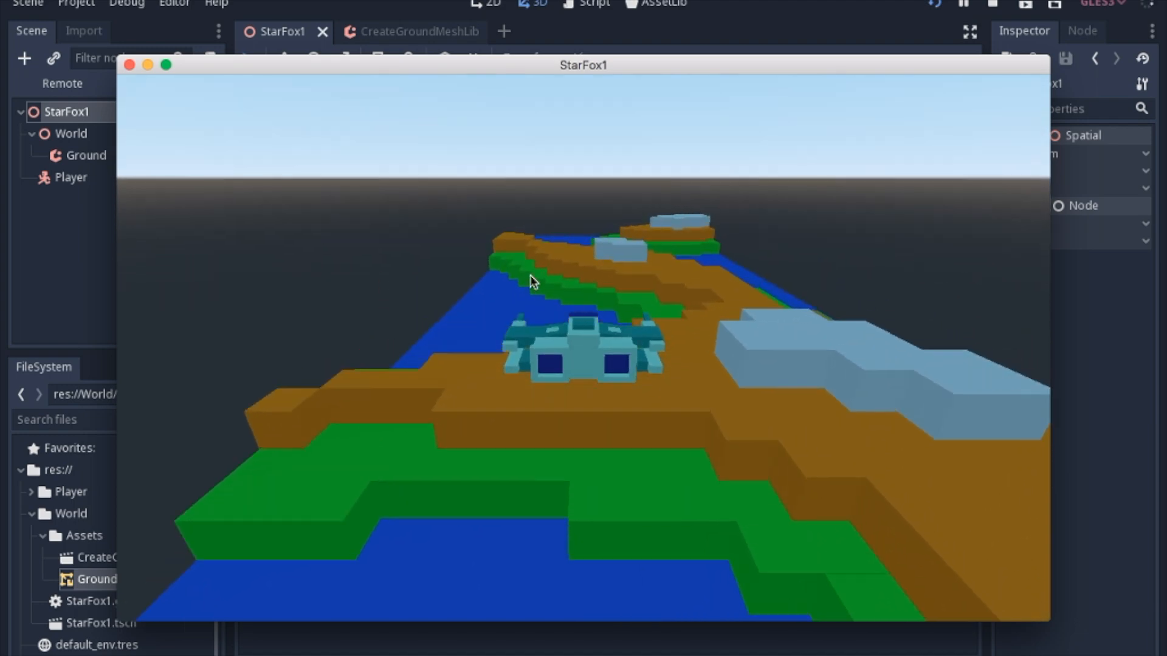
Close the running game window and return to the editor
left_click(415, 32)
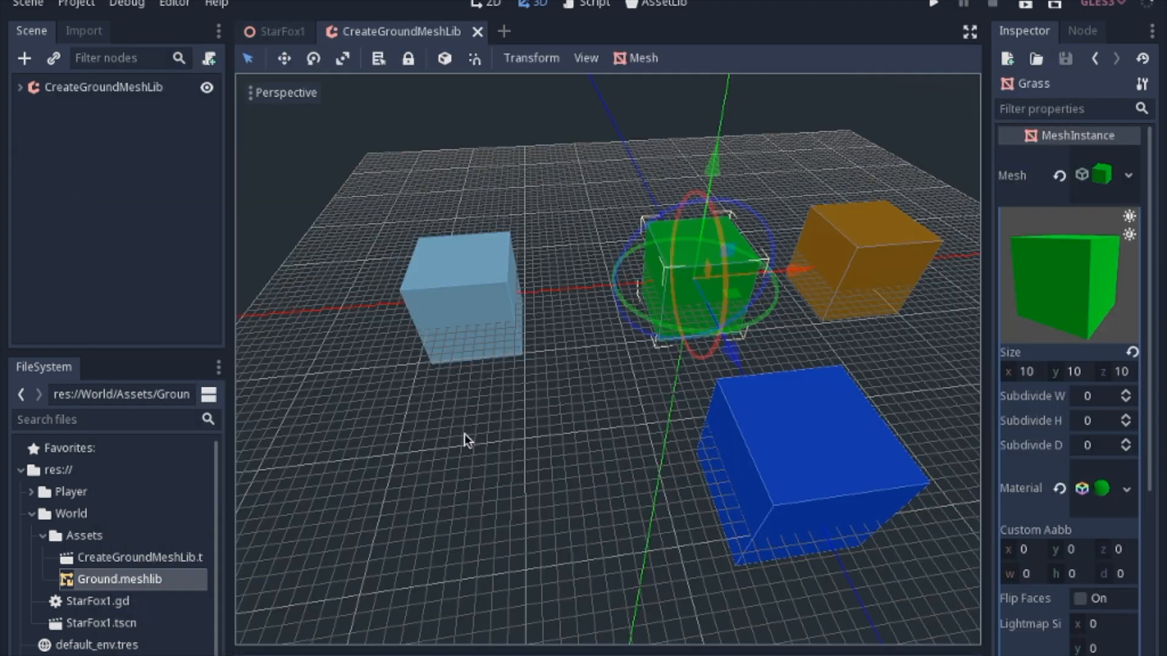
mouse_move(578, 449)
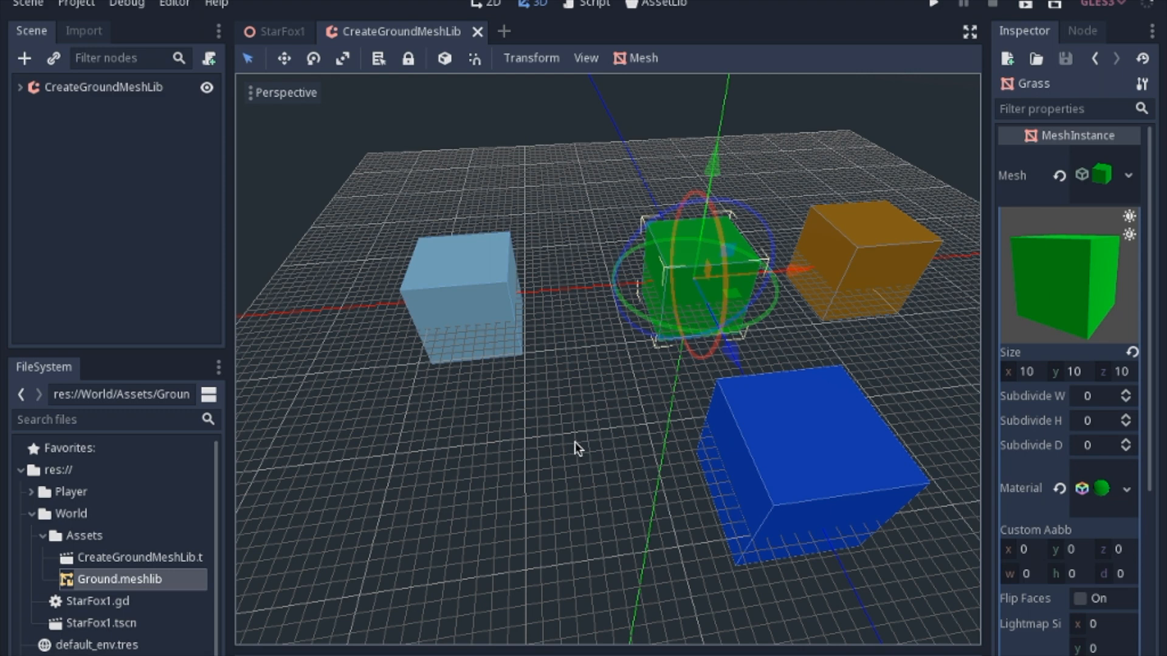
mouse_move(676, 285)
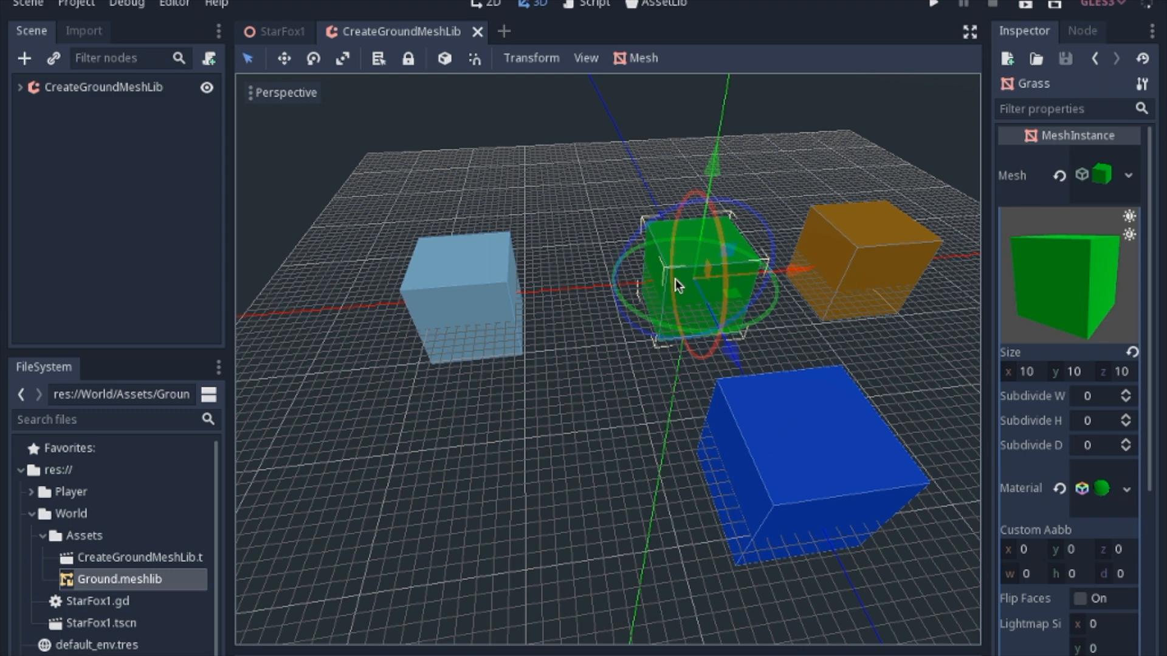
mouse_move(454, 302)
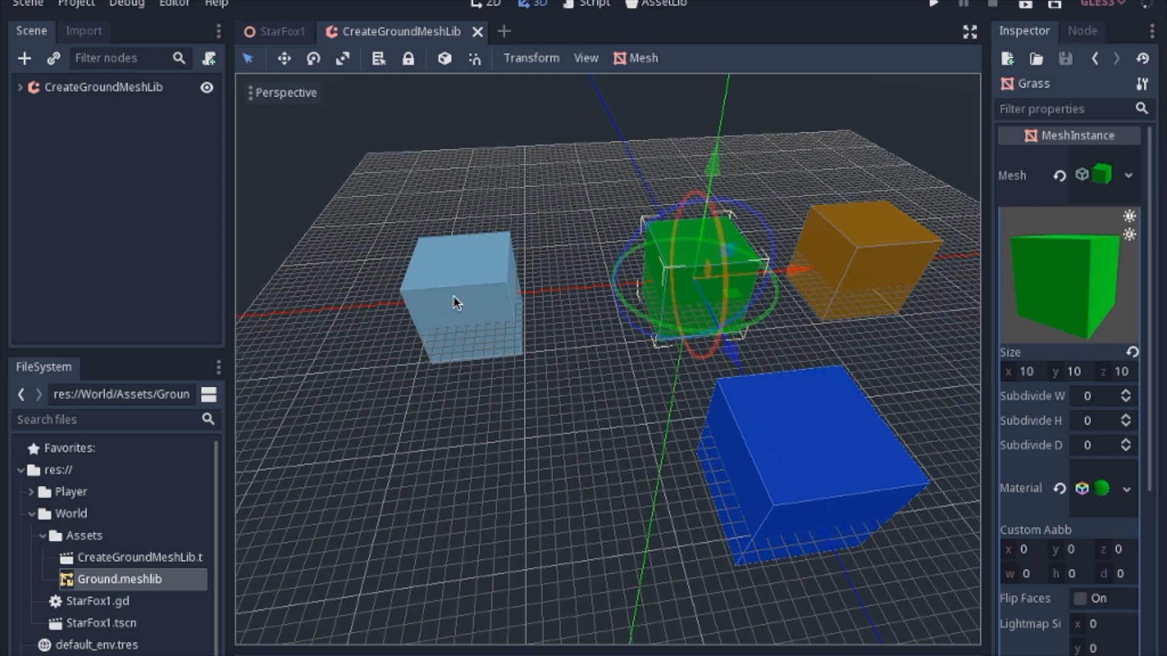
mouse_move(1138, 383)
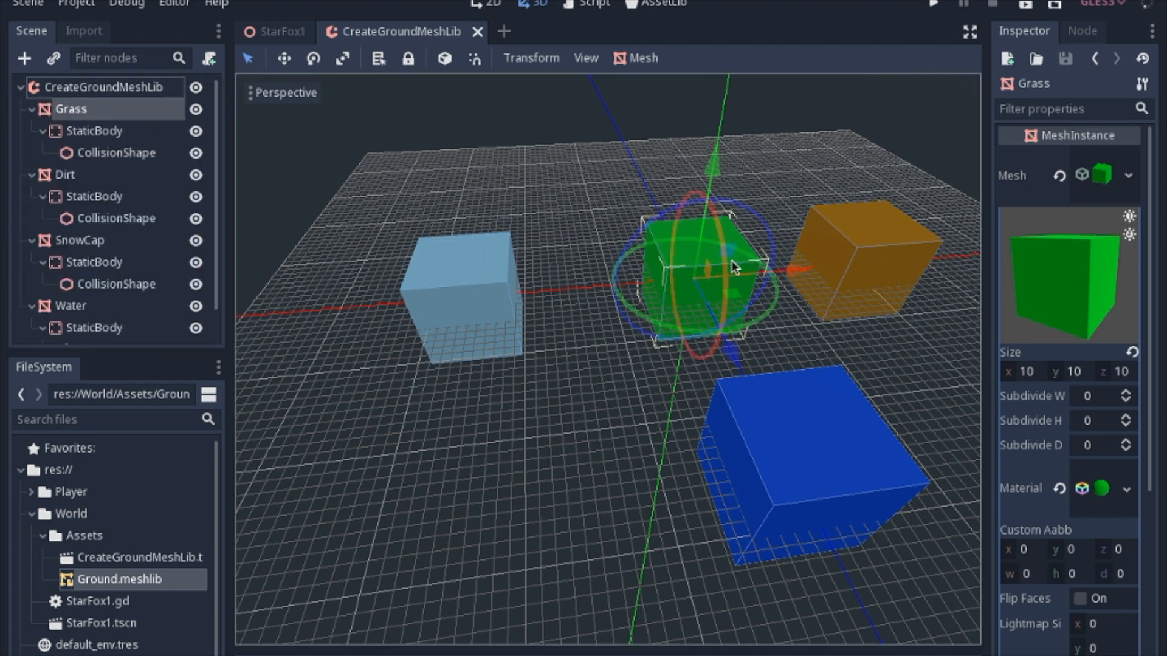
mouse_move(446, 265)
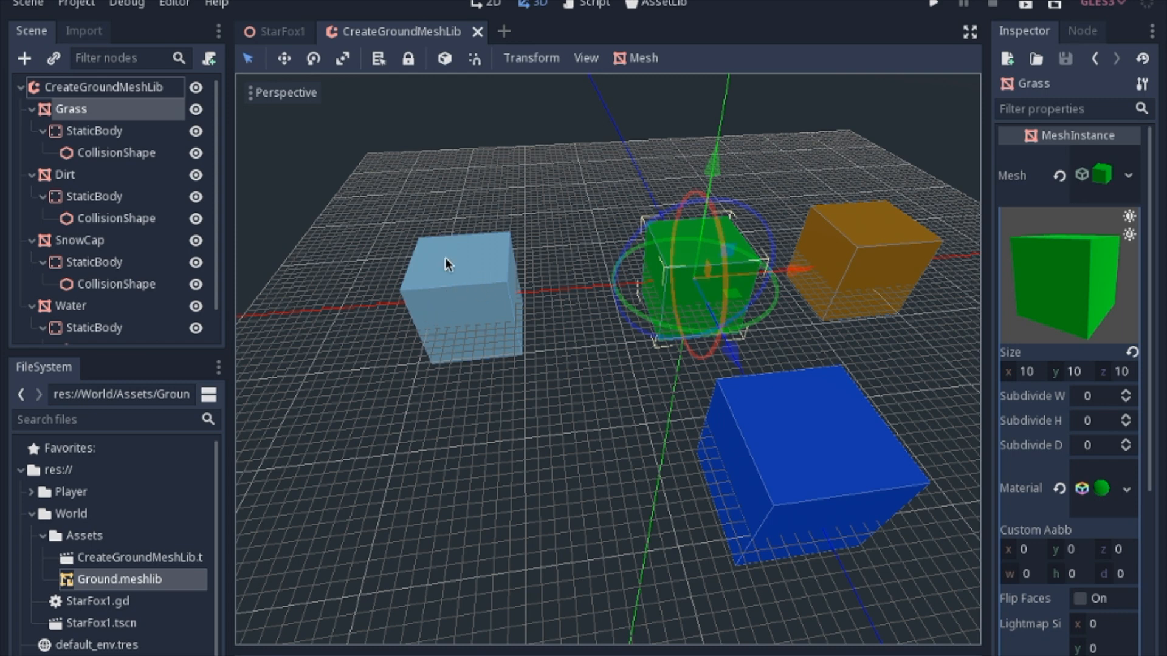
mouse_move(799, 475)
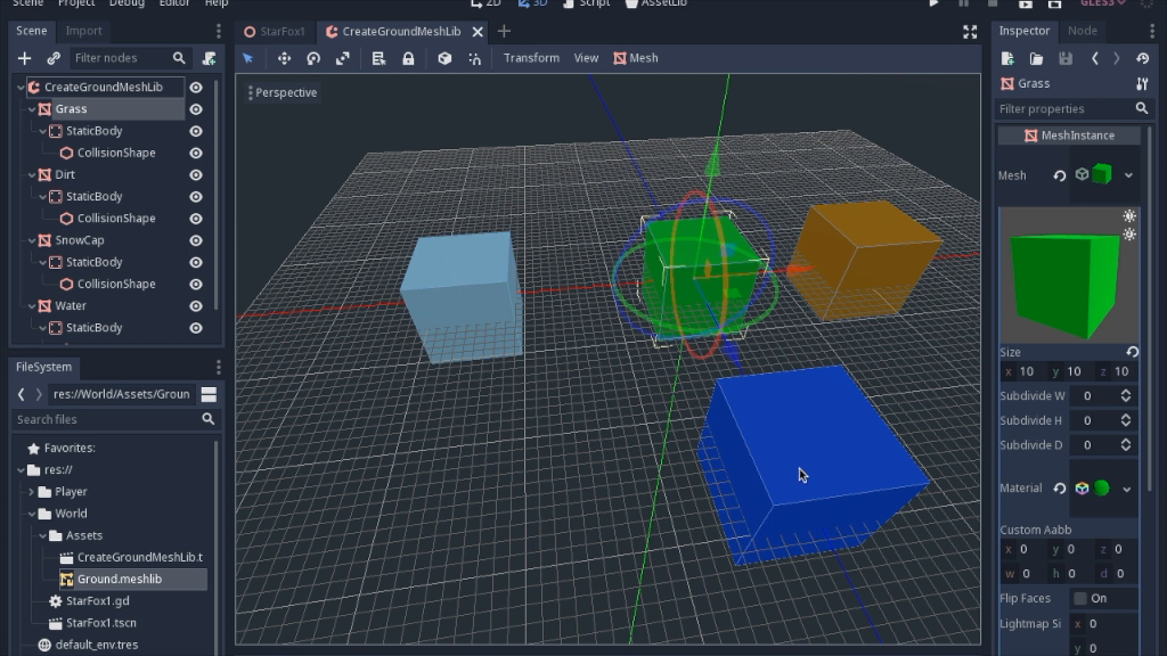
mouse_move(722, 260)
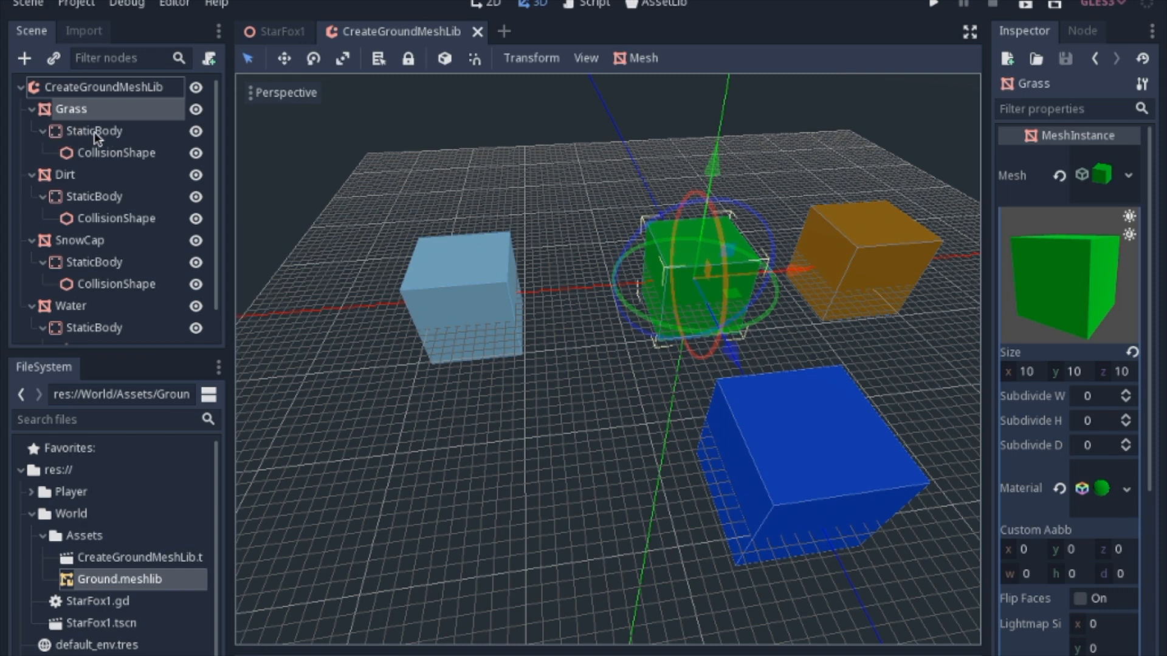
Convert the ground blocks scene to Ground.meshlib via Scene > Convert To > MeshLibrary, merging with the existing file
left_click(642, 58)
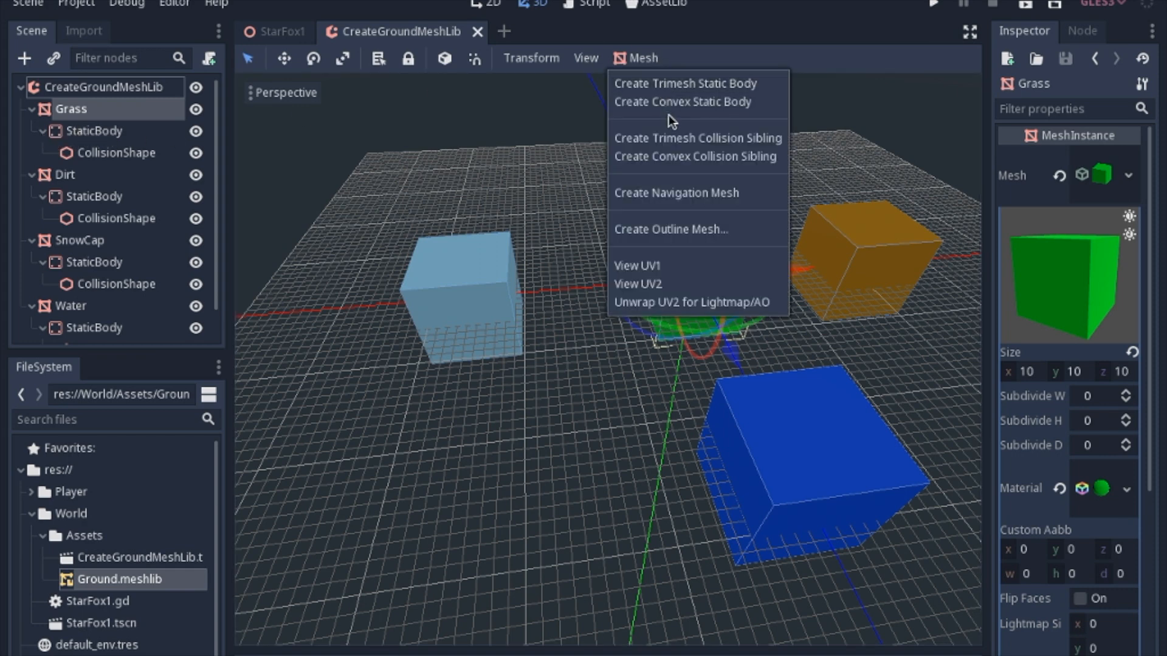
mouse_move(725, 110)
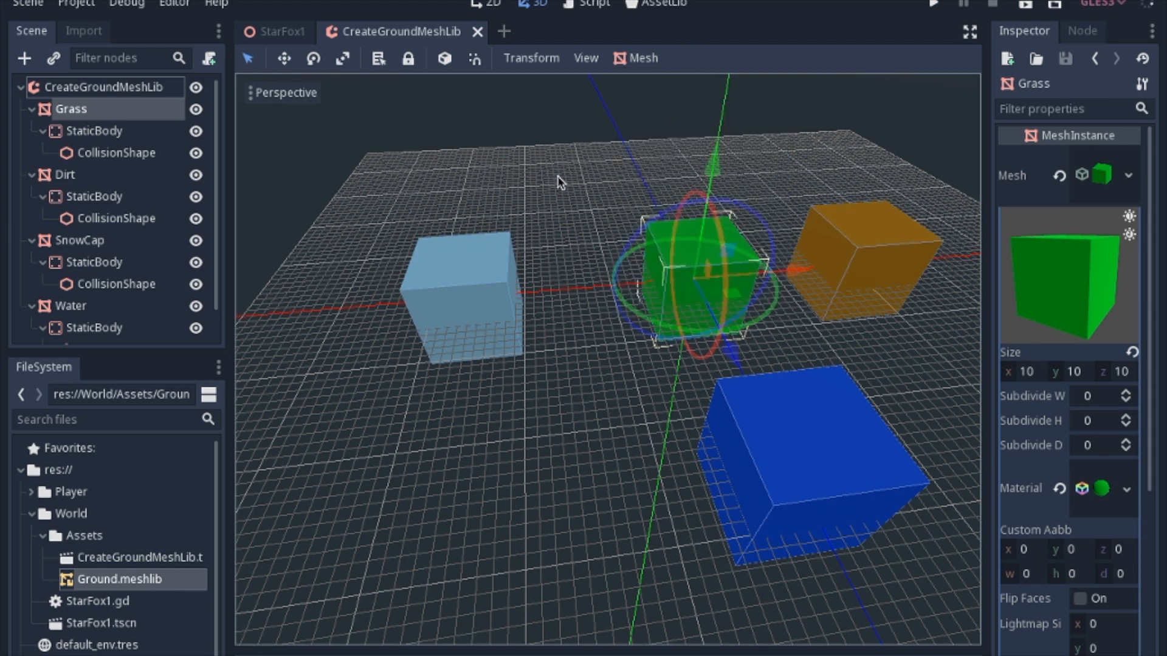
left_click(23, 3)
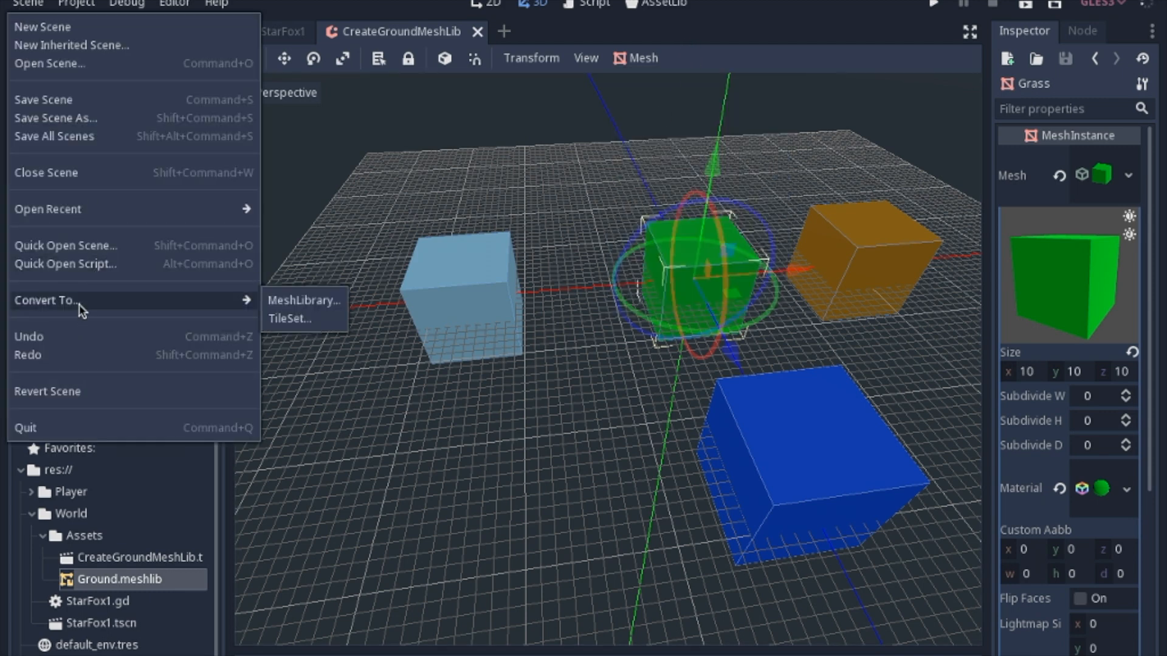
left_click(300, 300)
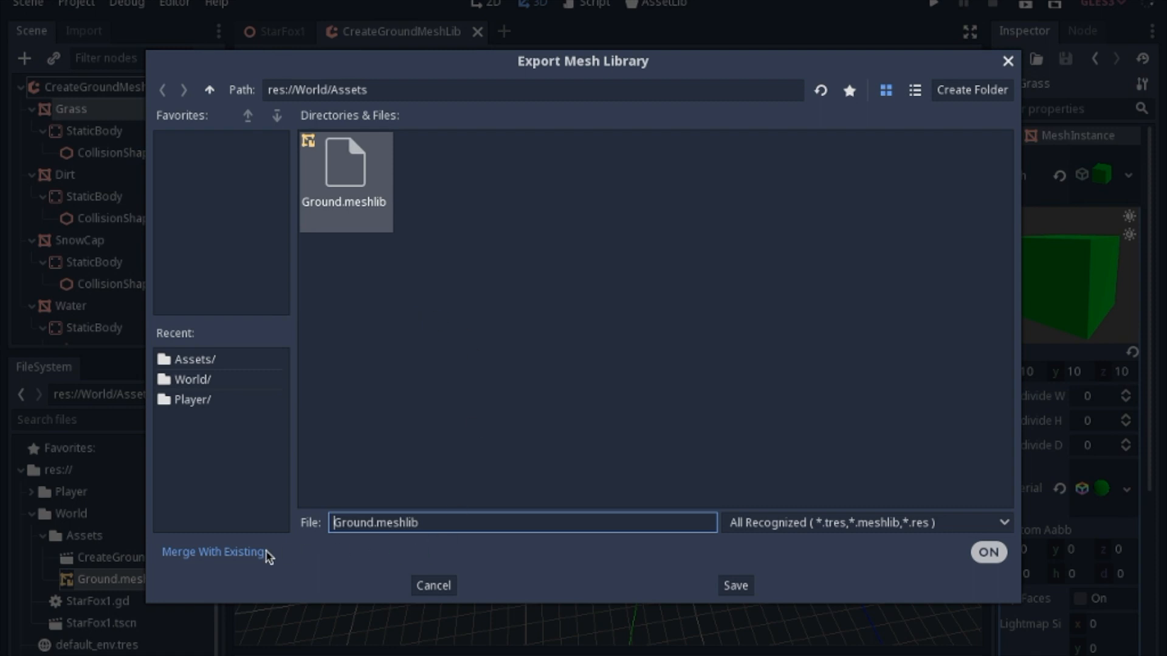
mouse_move(229, 559)
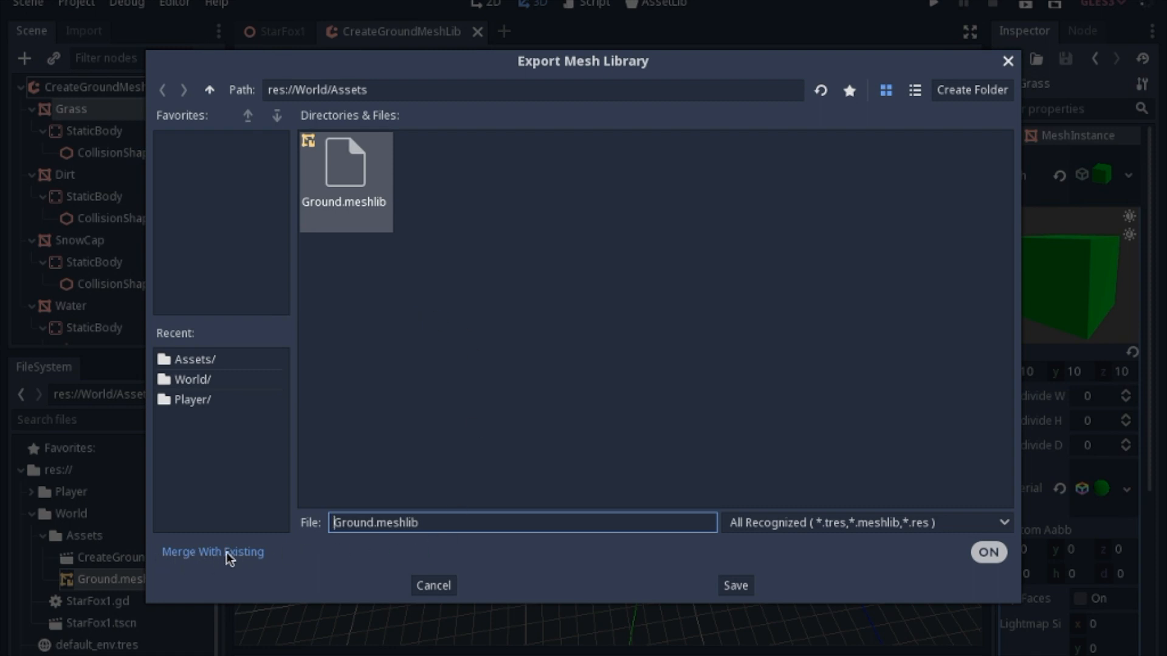
left_click(988, 551)
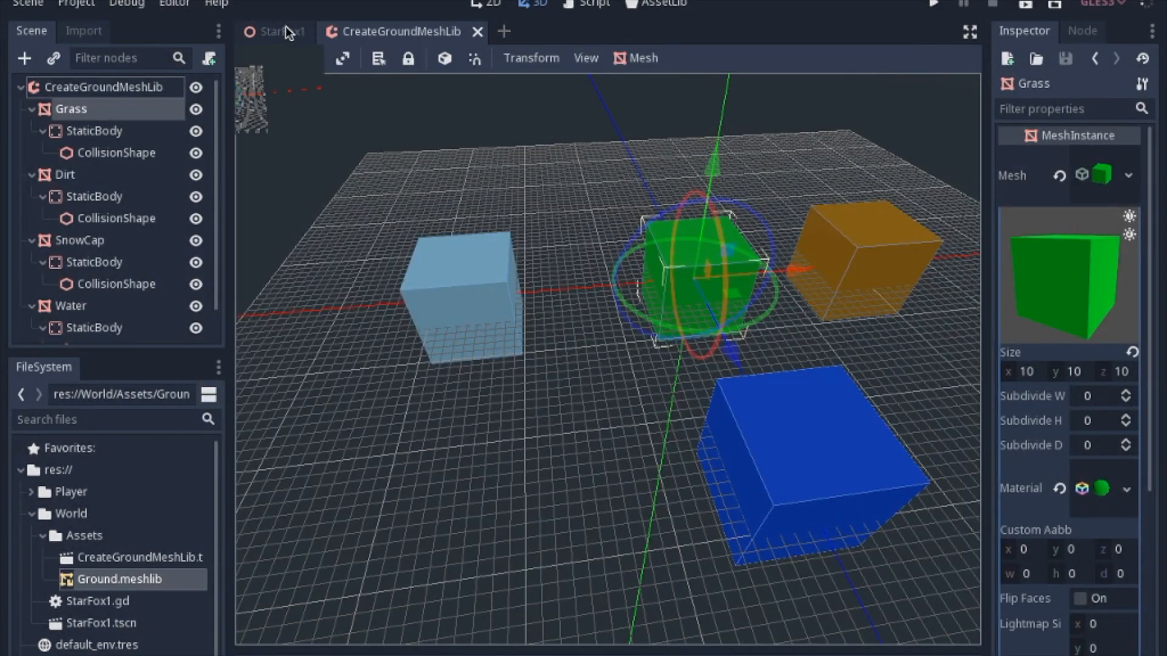
Switch to the StarFox1 scene to review the Ground GridMap, then bring up the StarFox1.gd script
left_click(277, 31)
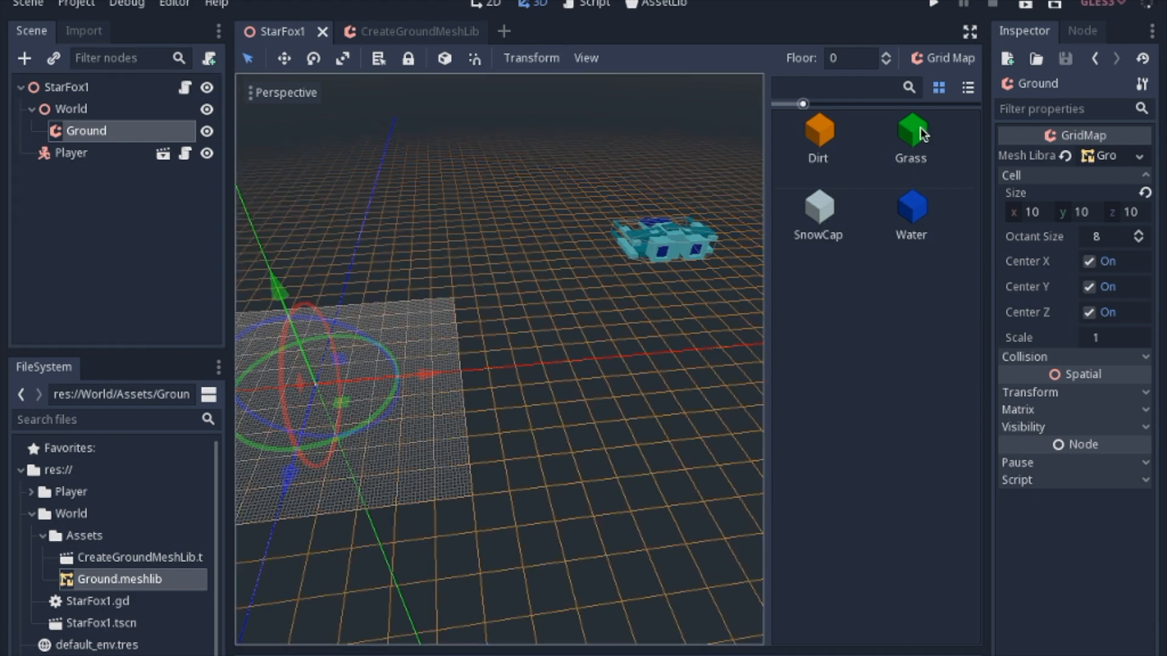
mouse_move(815, 212)
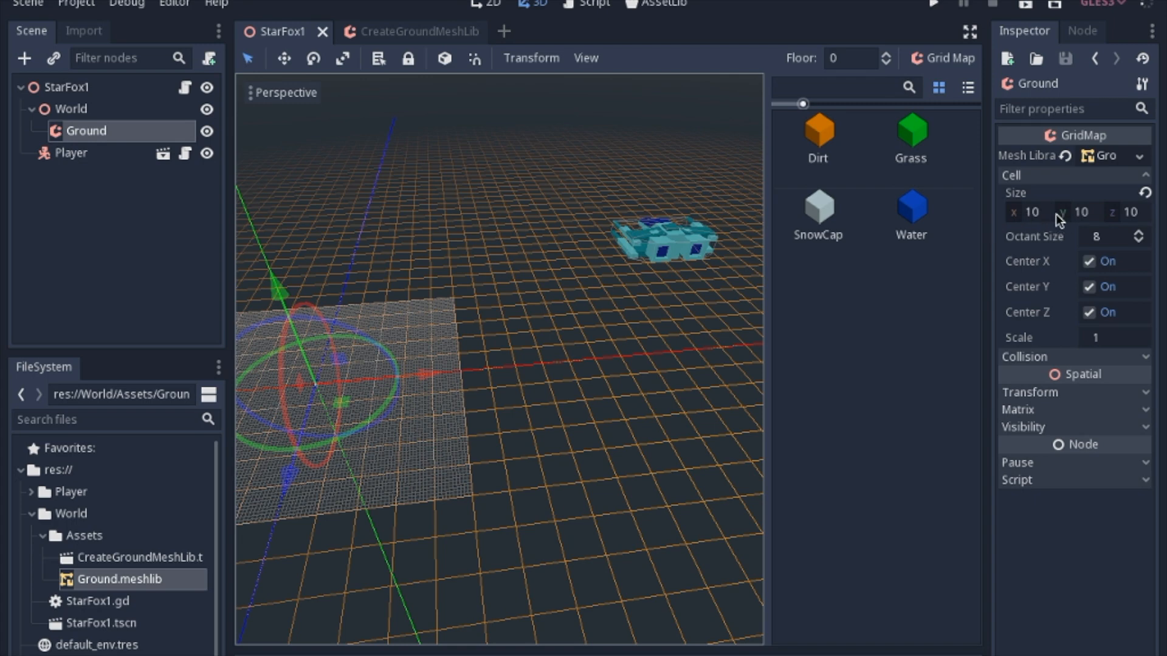
mouse_move(1084, 223)
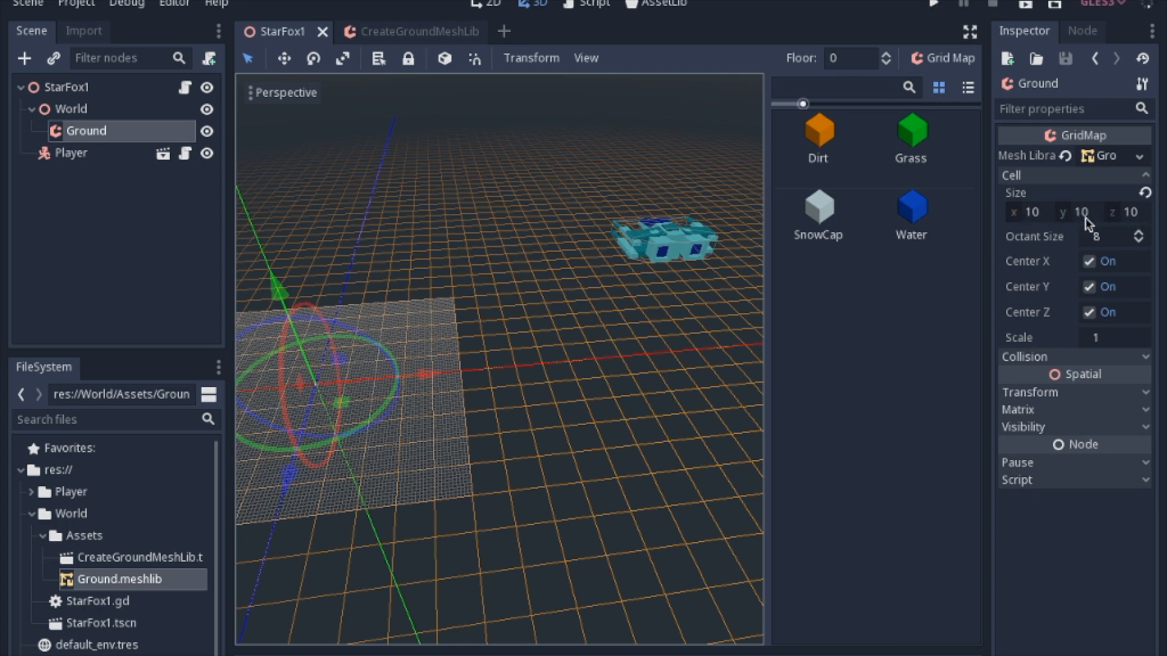
left_click(591, 2)
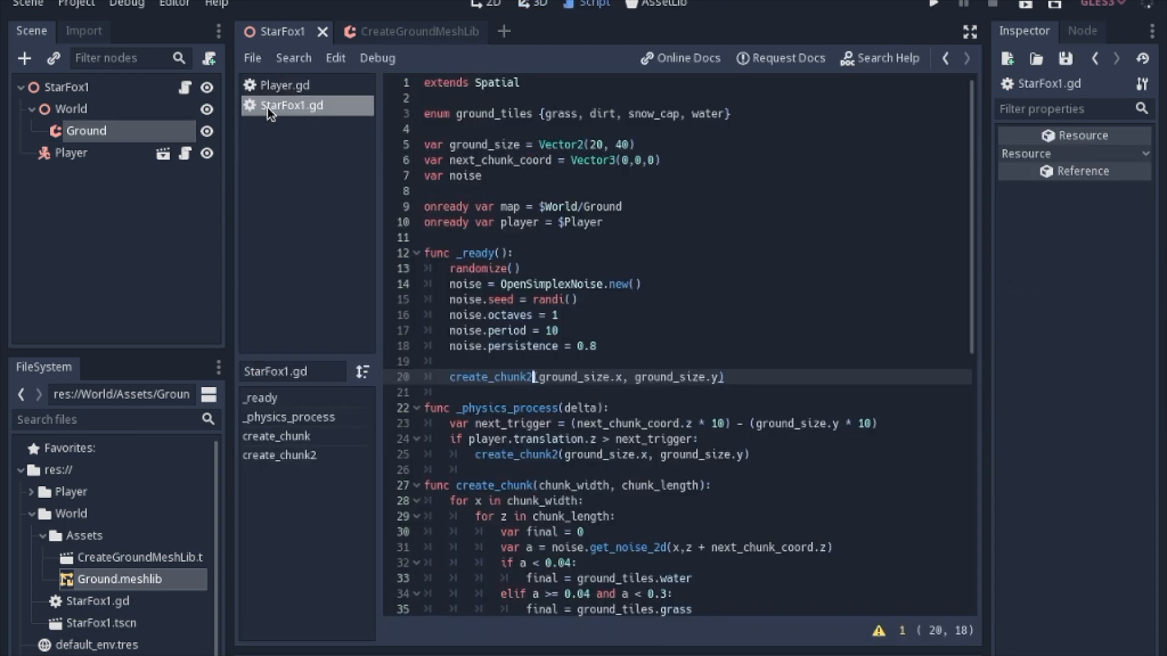
mouse_move(189, 97)
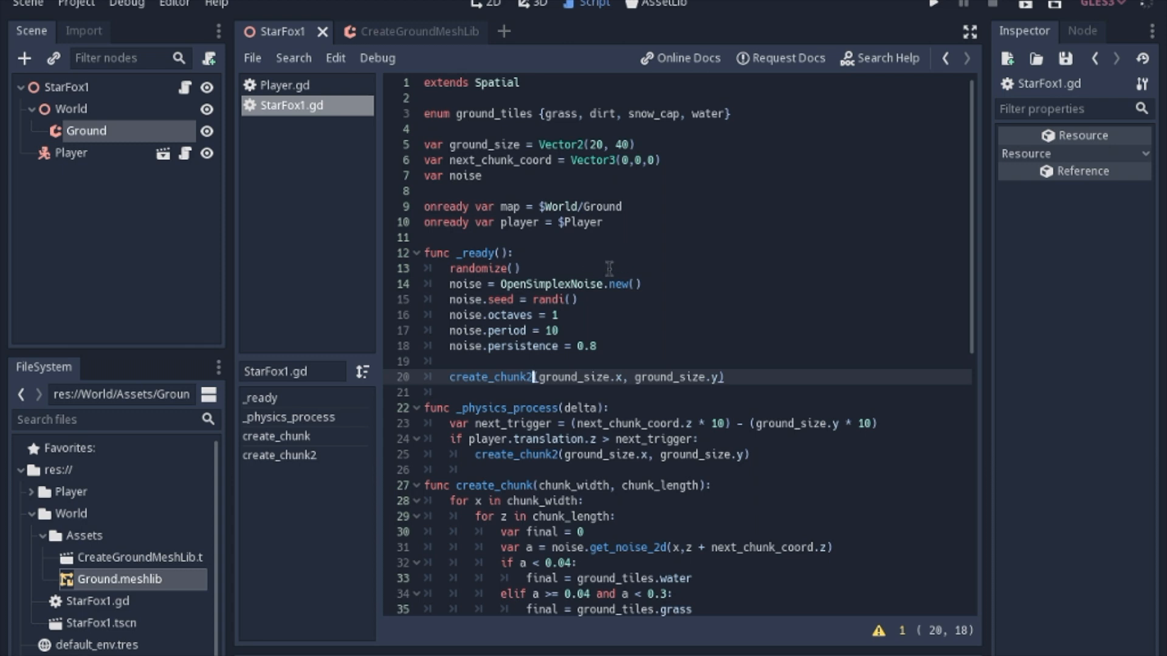
mouse_move(498, 285)
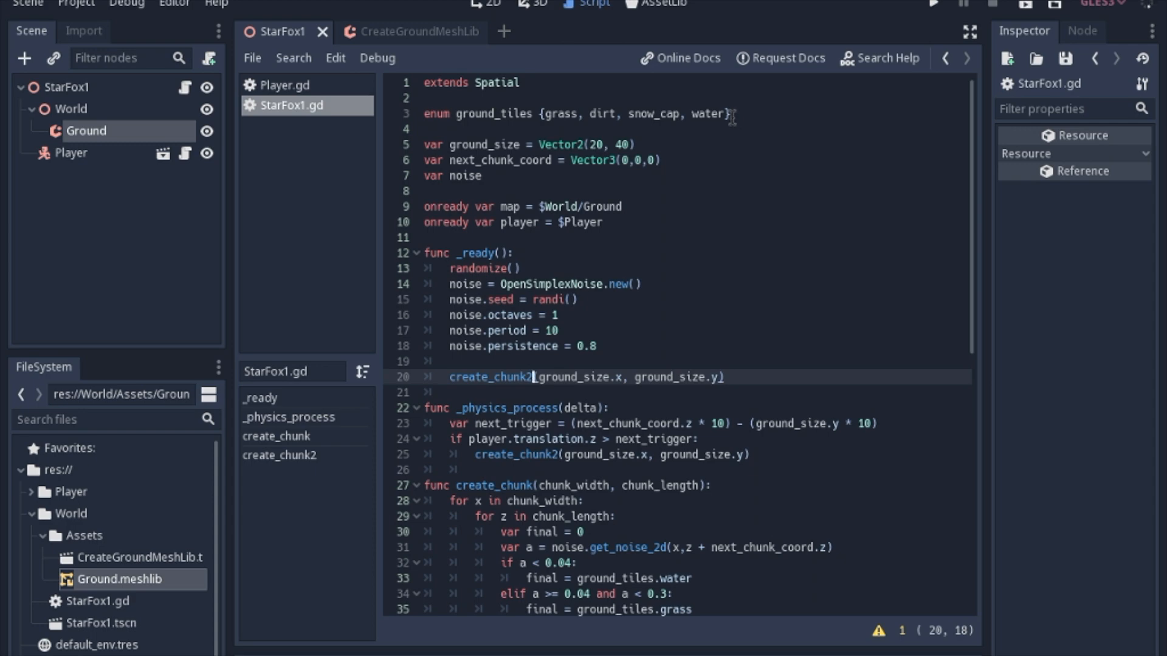
Configure OpenSimplexNoise in _ready with a random seed, 1 octave and period 10, removing the persistence line
scroll("down", 3)
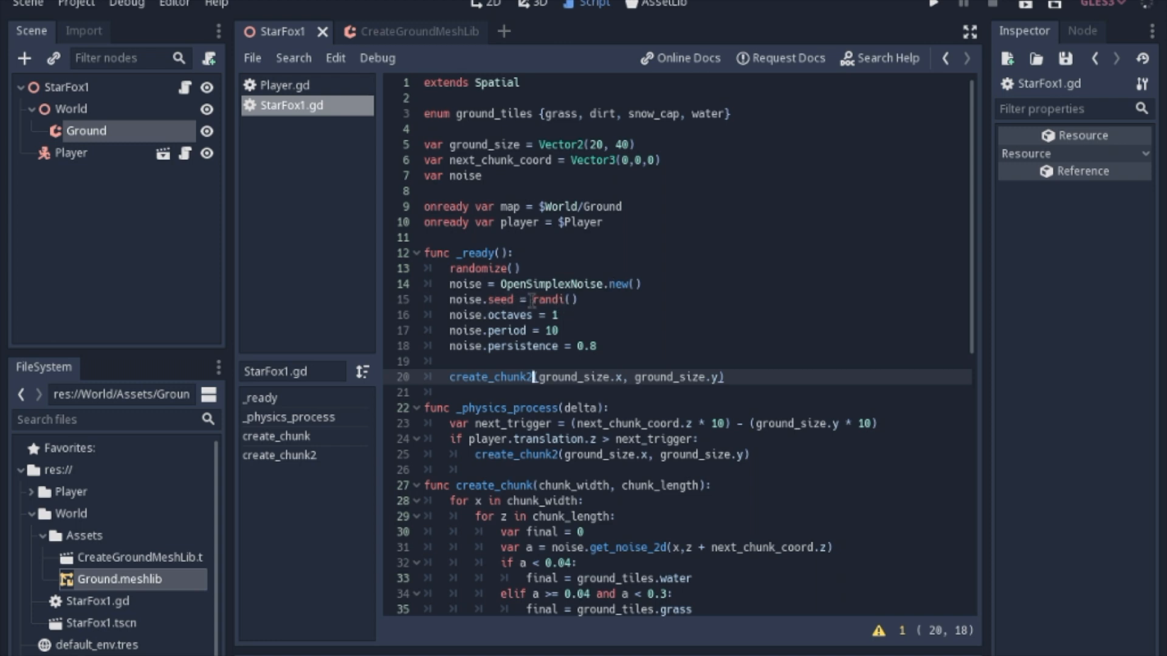
mouse_move(651, 193)
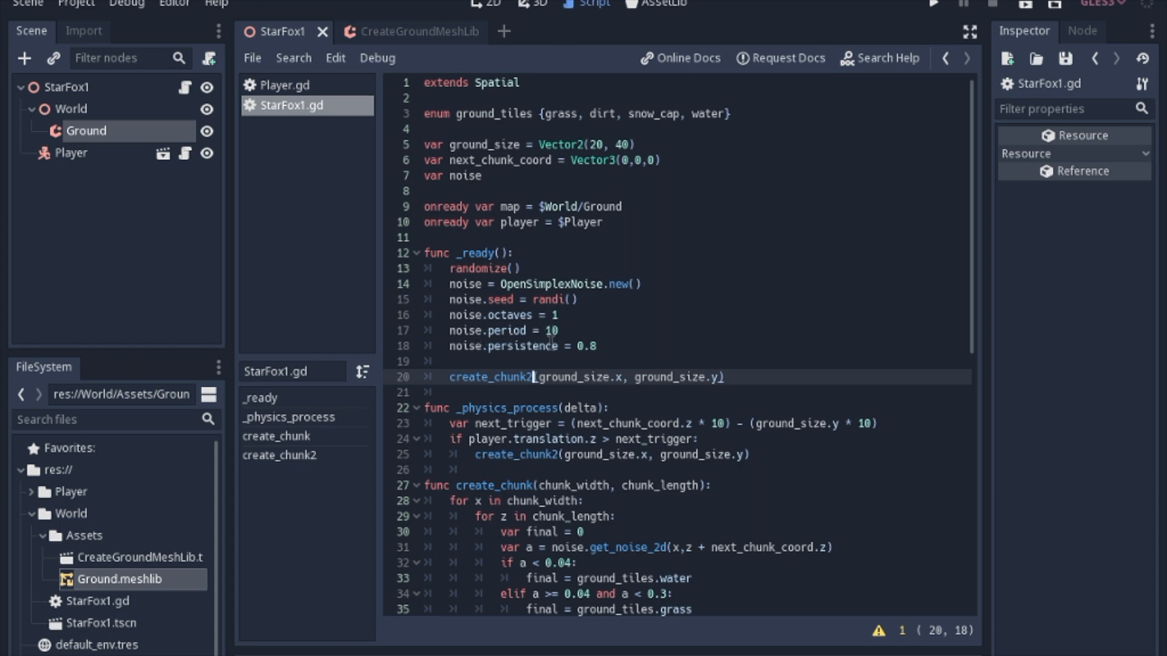
left_click(608, 345)
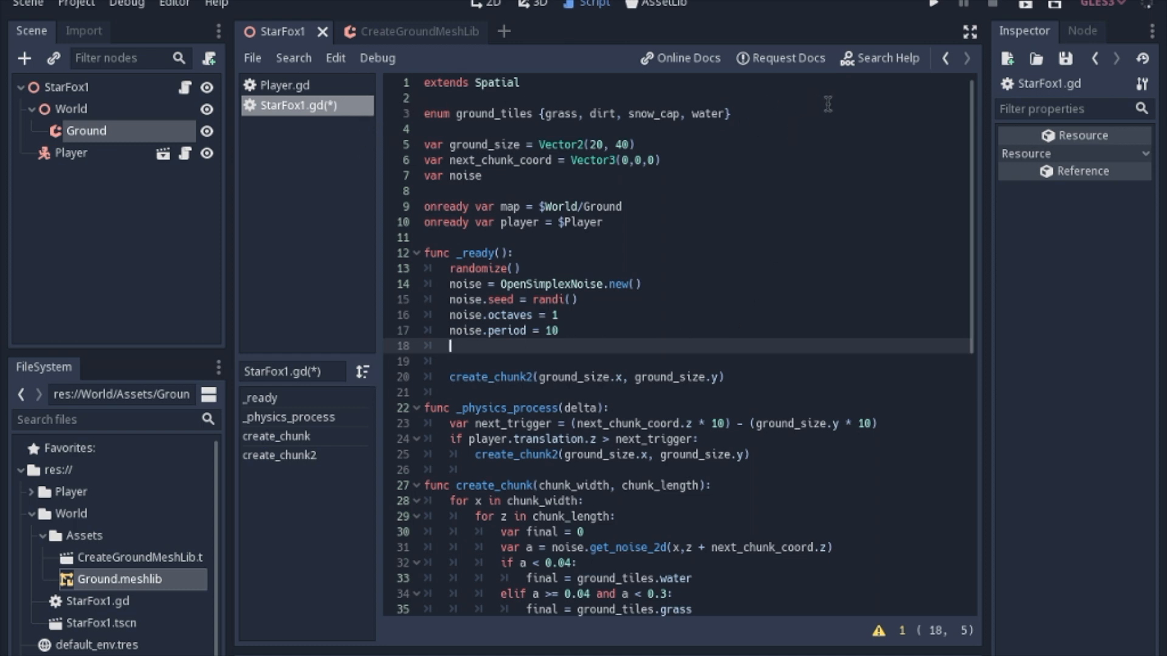
mouse_move(481, 269)
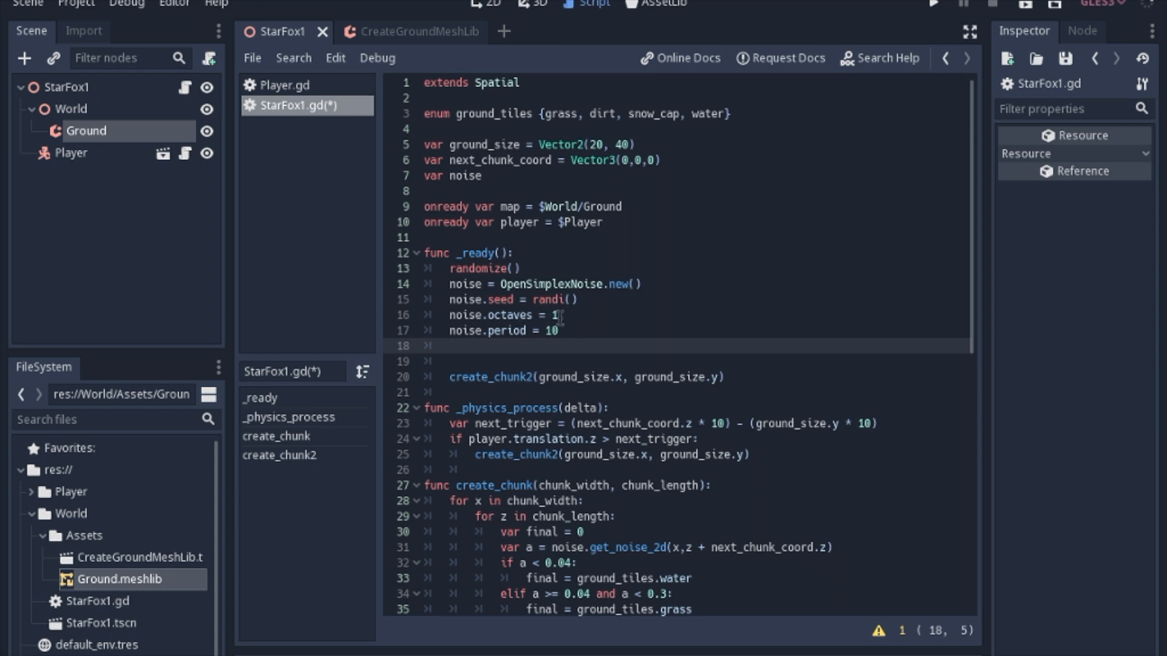
left_click(452, 346)
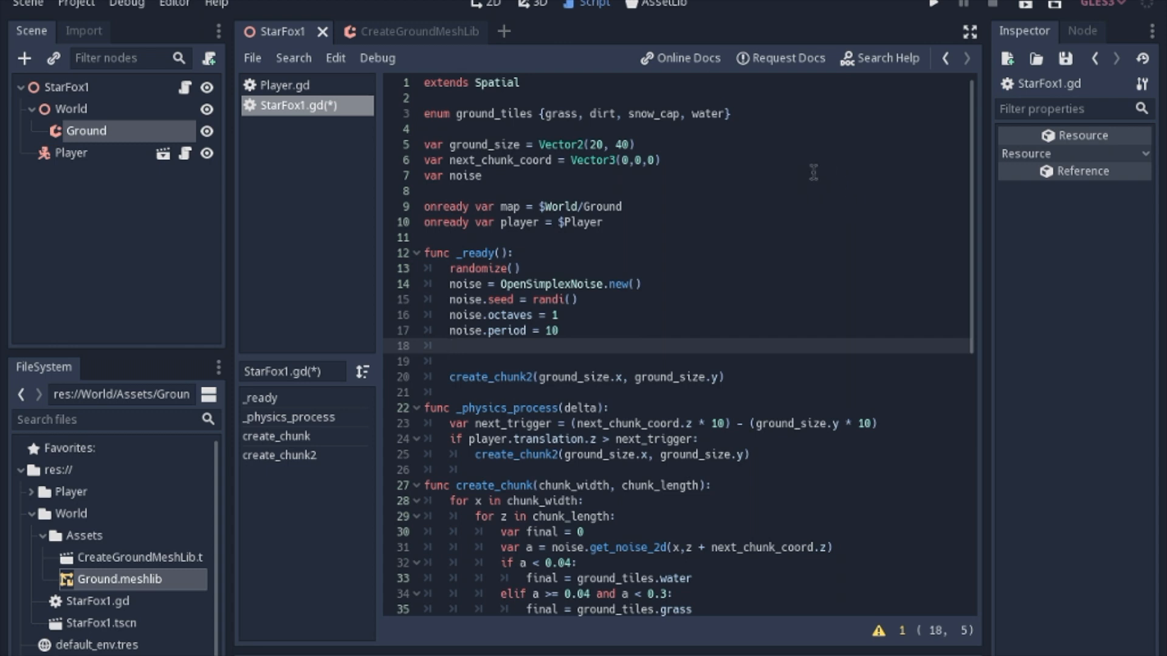
left_click(452, 345)
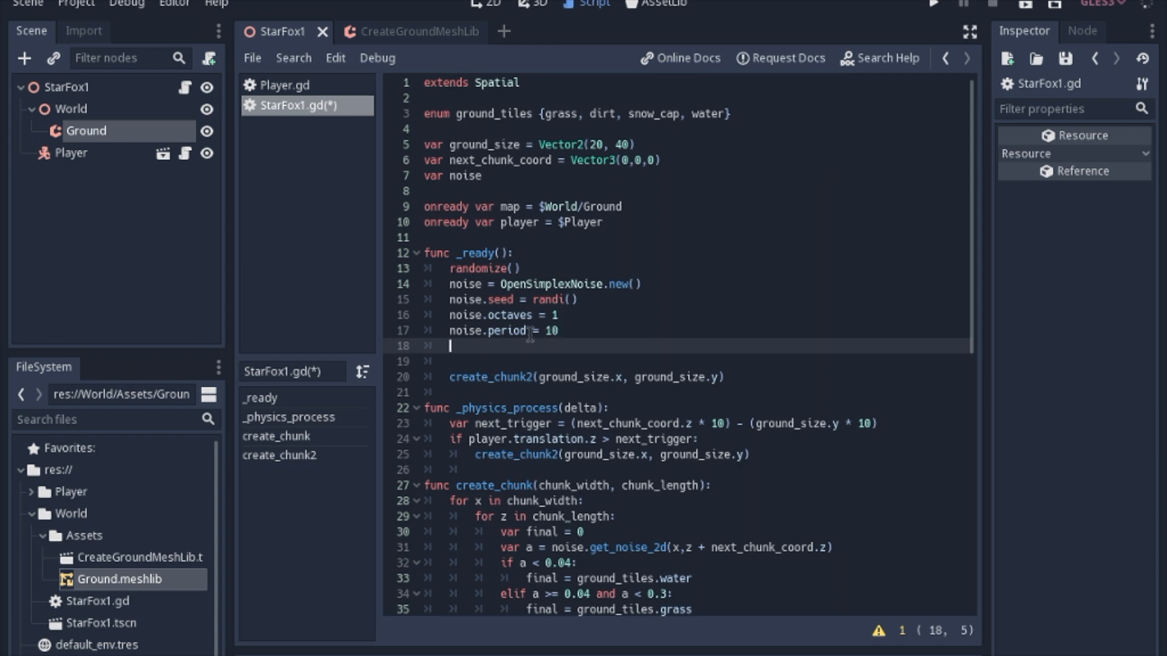
mouse_move(571, 316)
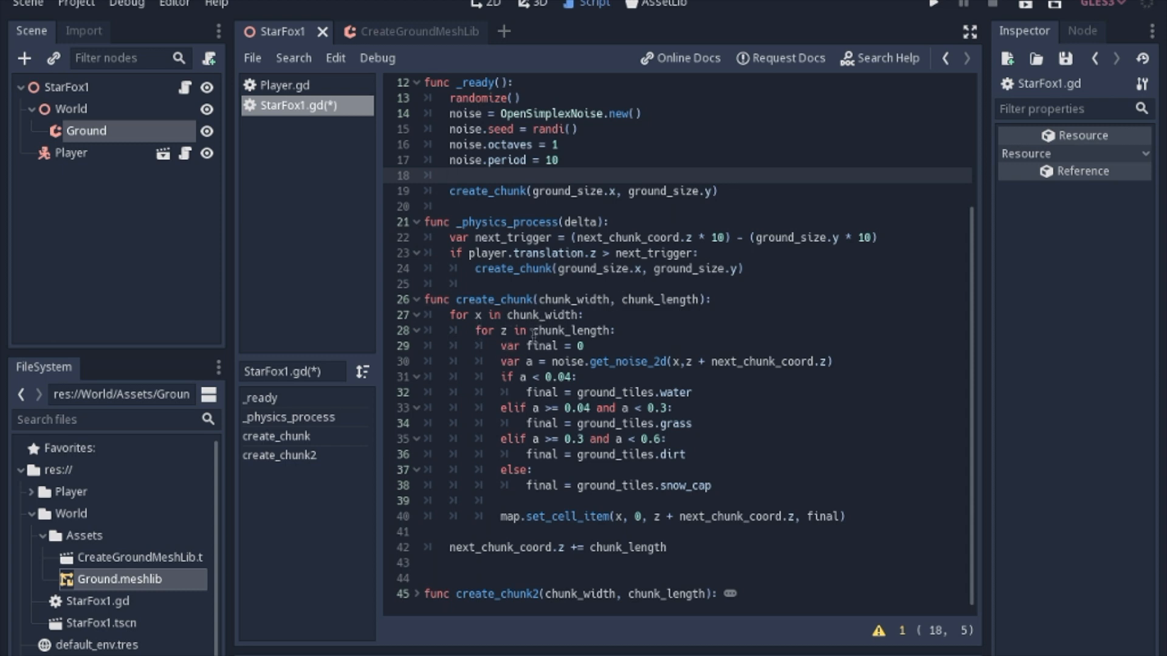
Save StarFox1.gd and fold create_chunk so the create_chunk2 function is in view
left_click(449, 175)
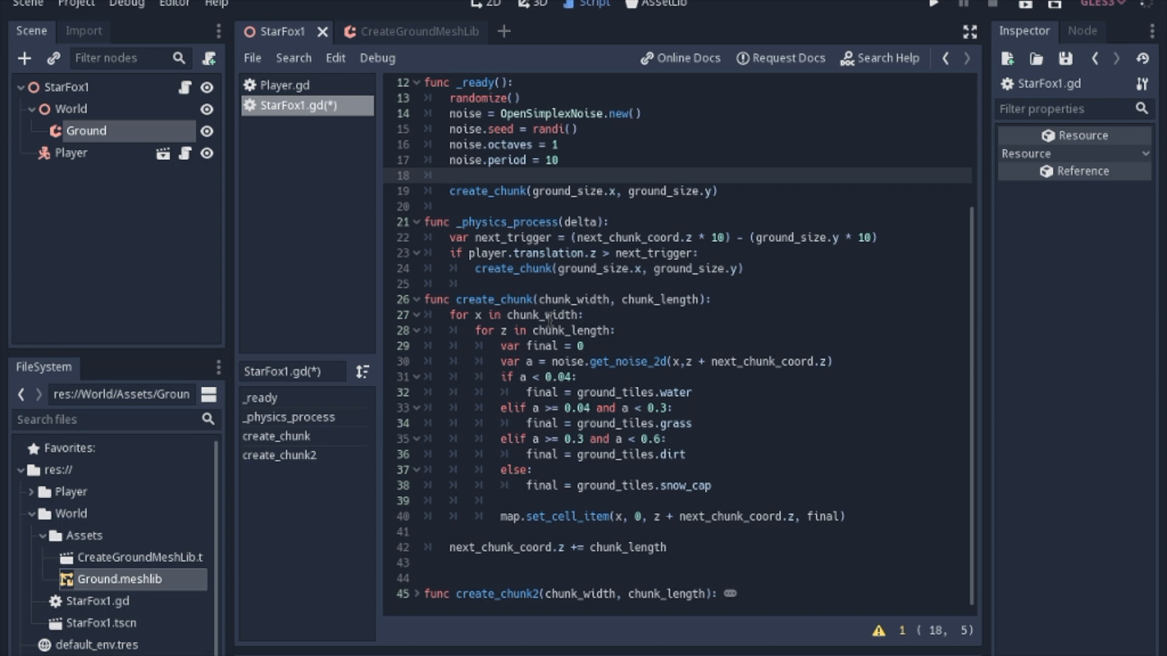
left_click(452, 175)
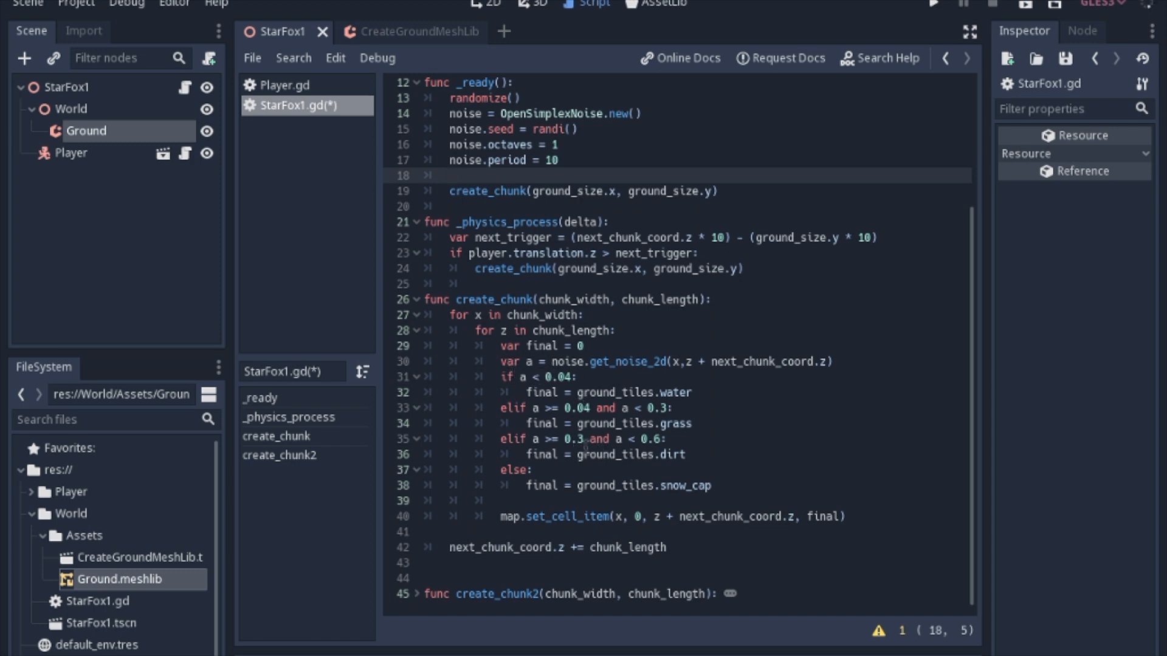
left_click(450, 175)
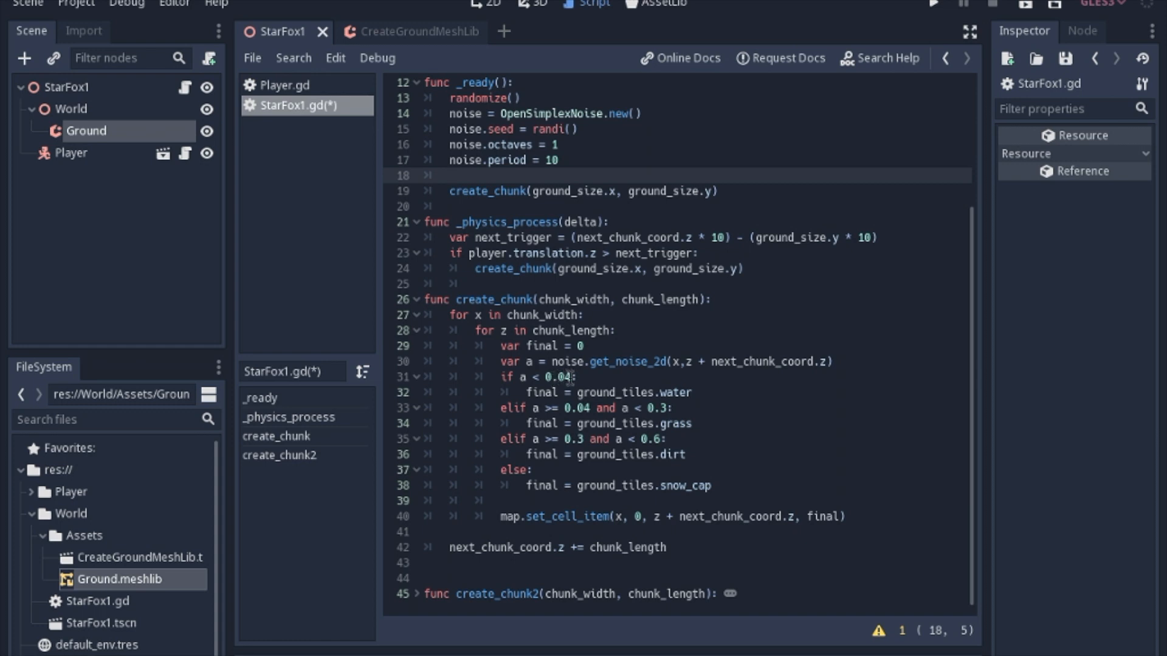
mouse_move(674, 397)
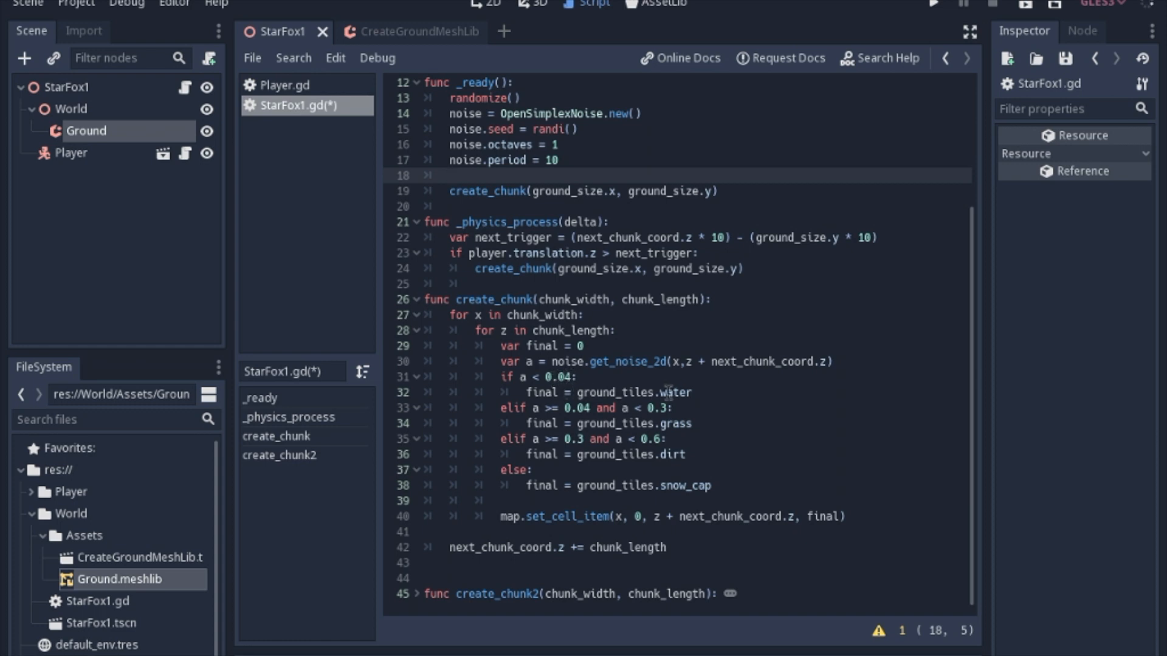
left_click(450, 175)
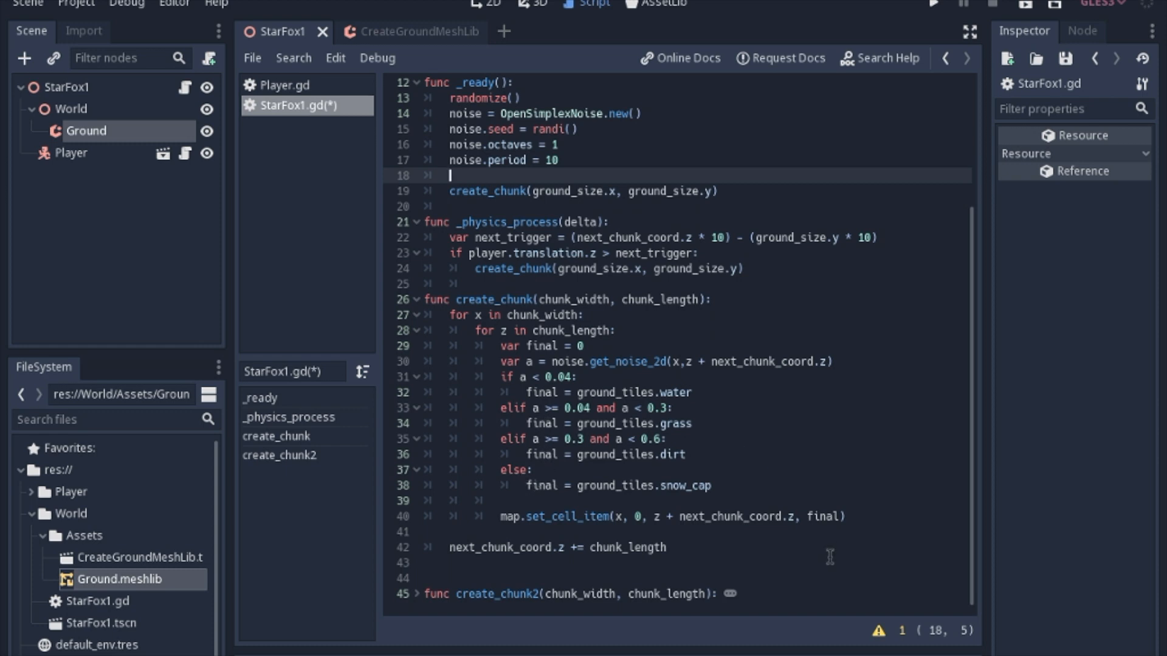
mouse_move(545, 370)
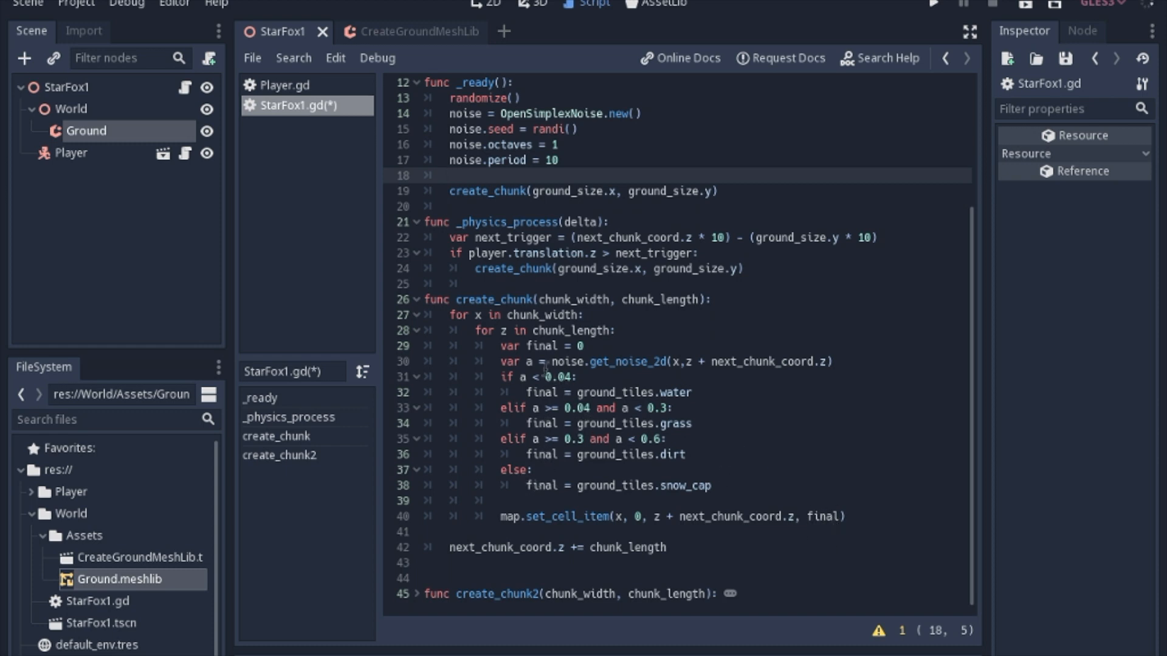
left_click(451, 175)
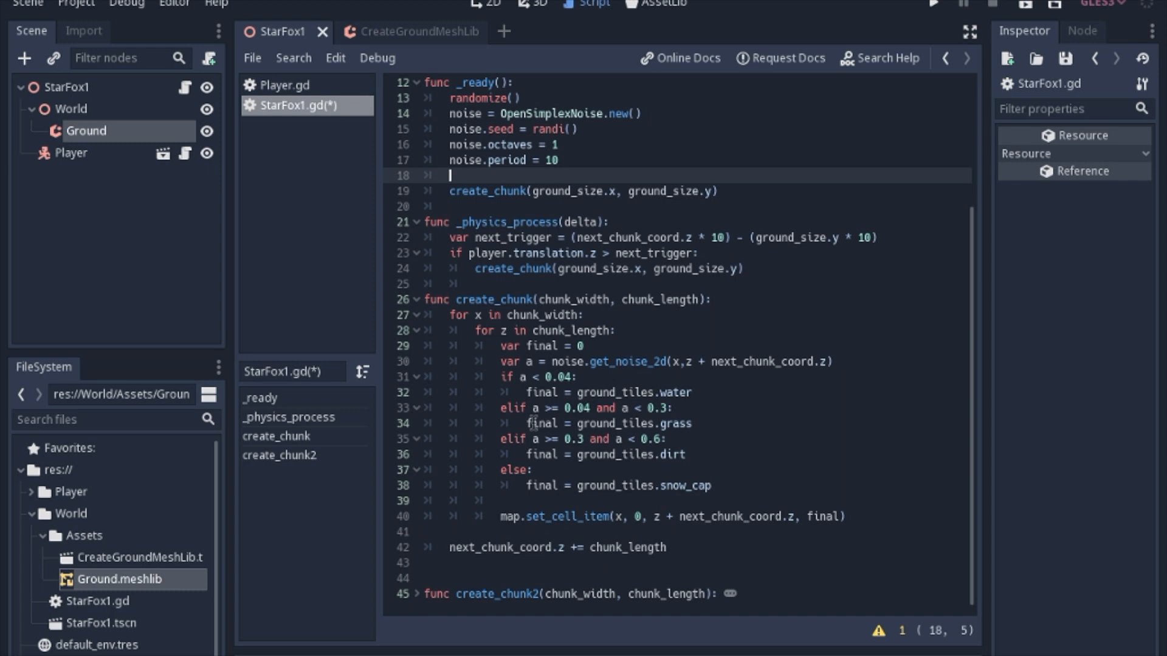
left_click(932, 4)
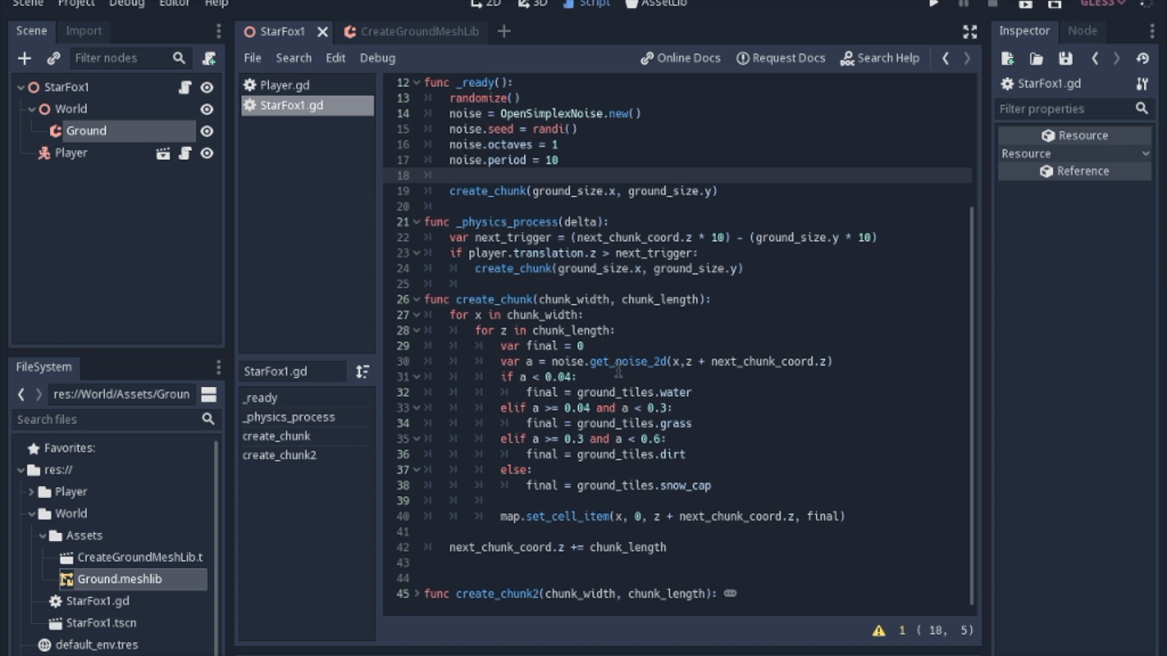
mouse_move(658, 345)
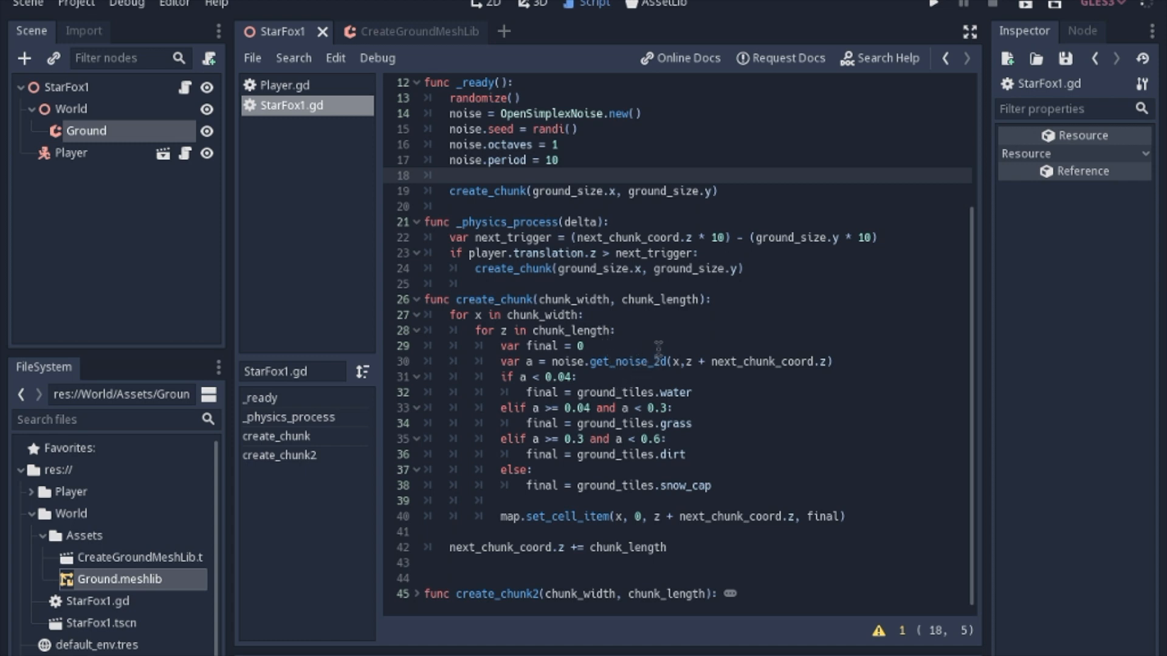
mouse_move(660, 299)
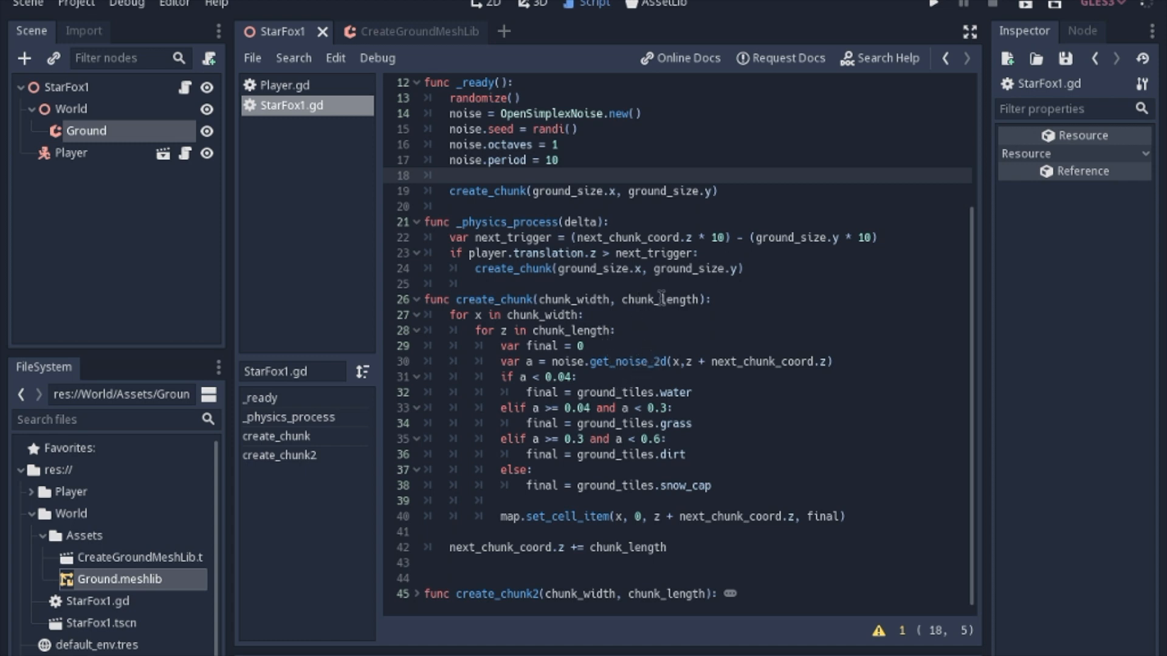
mouse_move(589, 394)
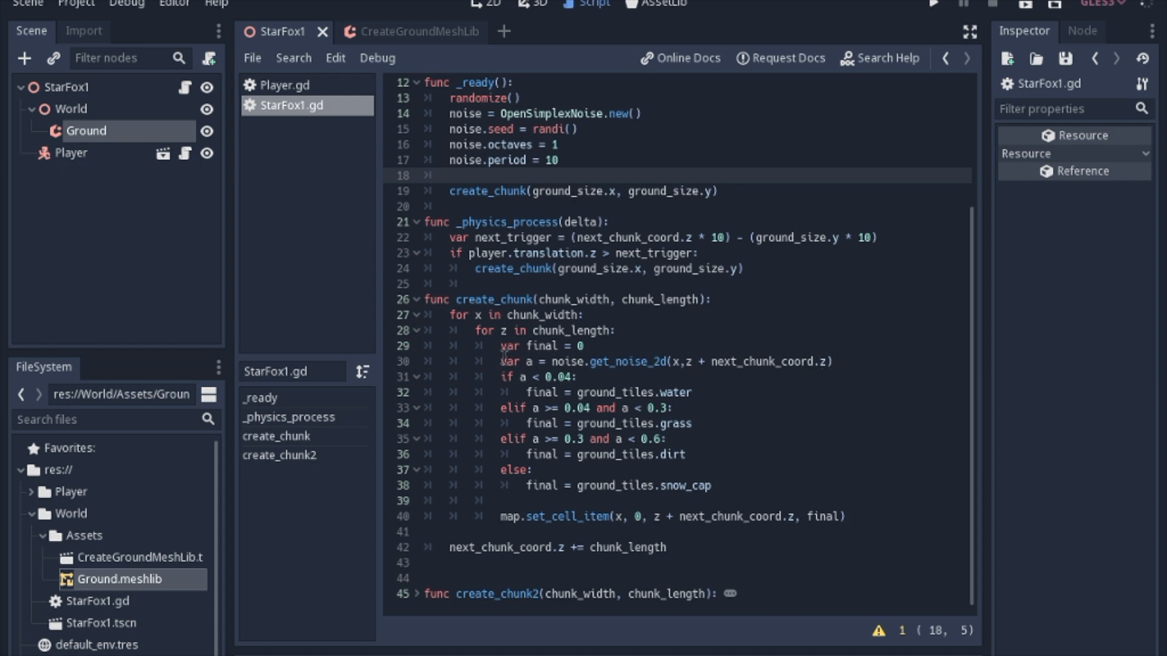
mouse_move(659, 356)
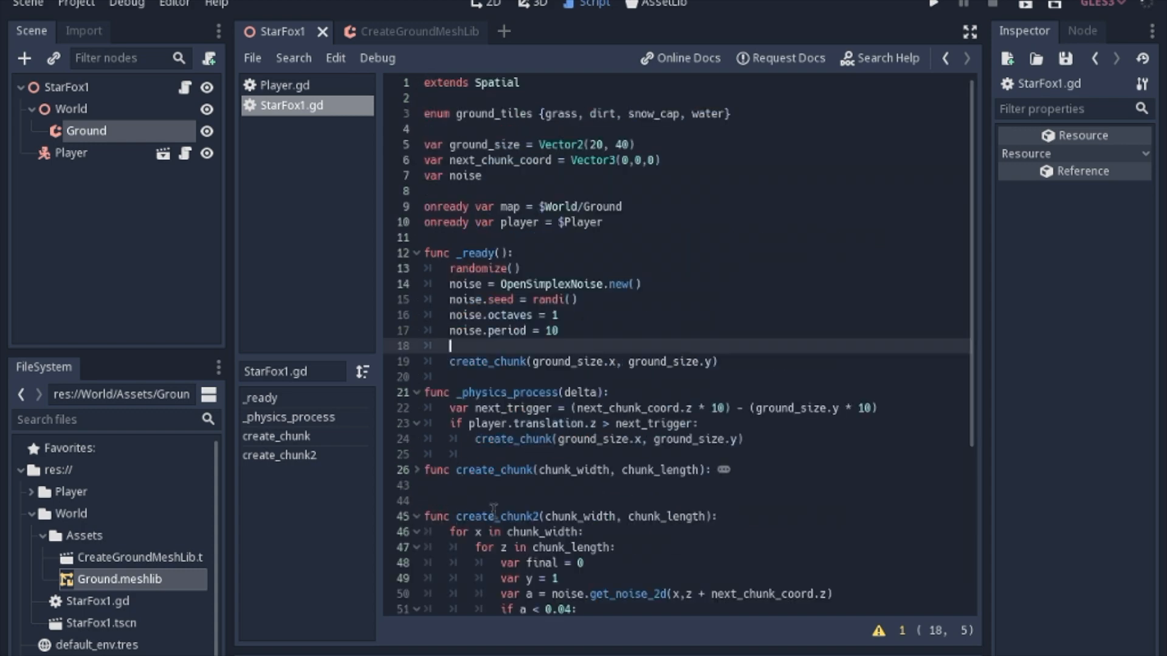
scroll("down", 3)
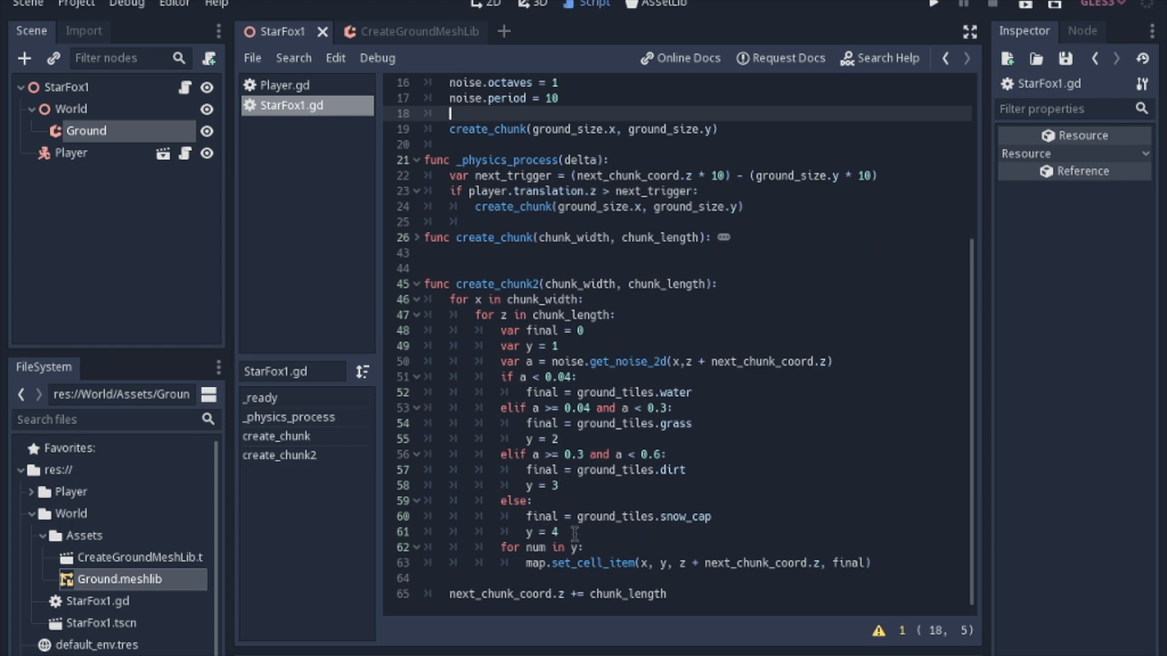
mouse_move(589, 537)
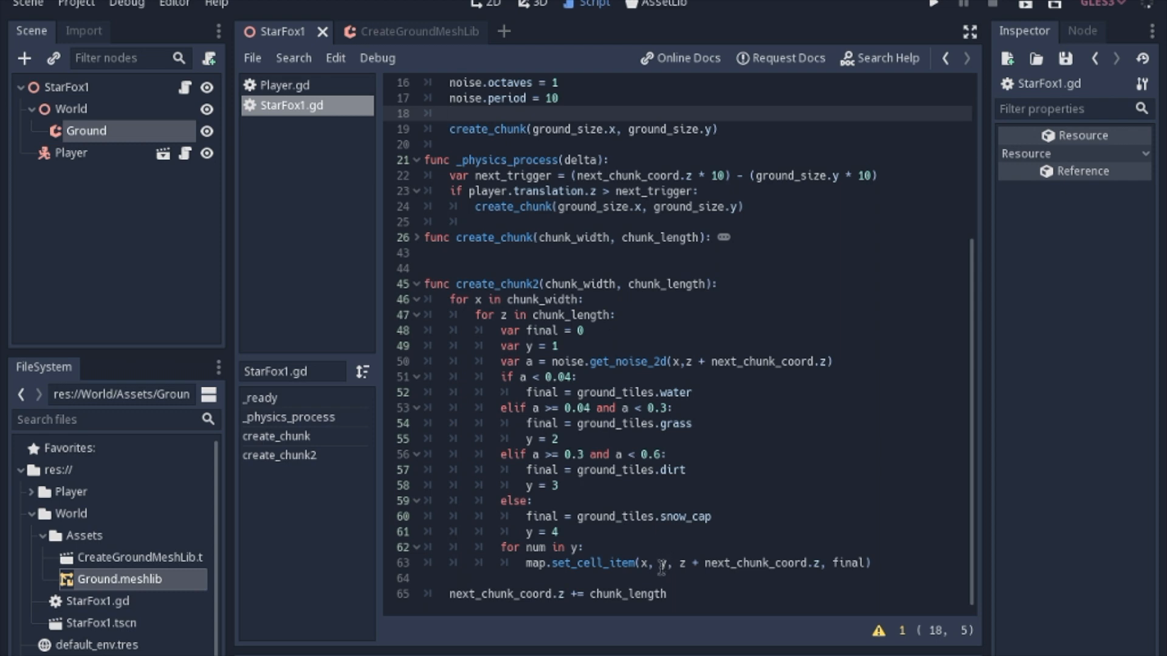
left_click(450, 113)
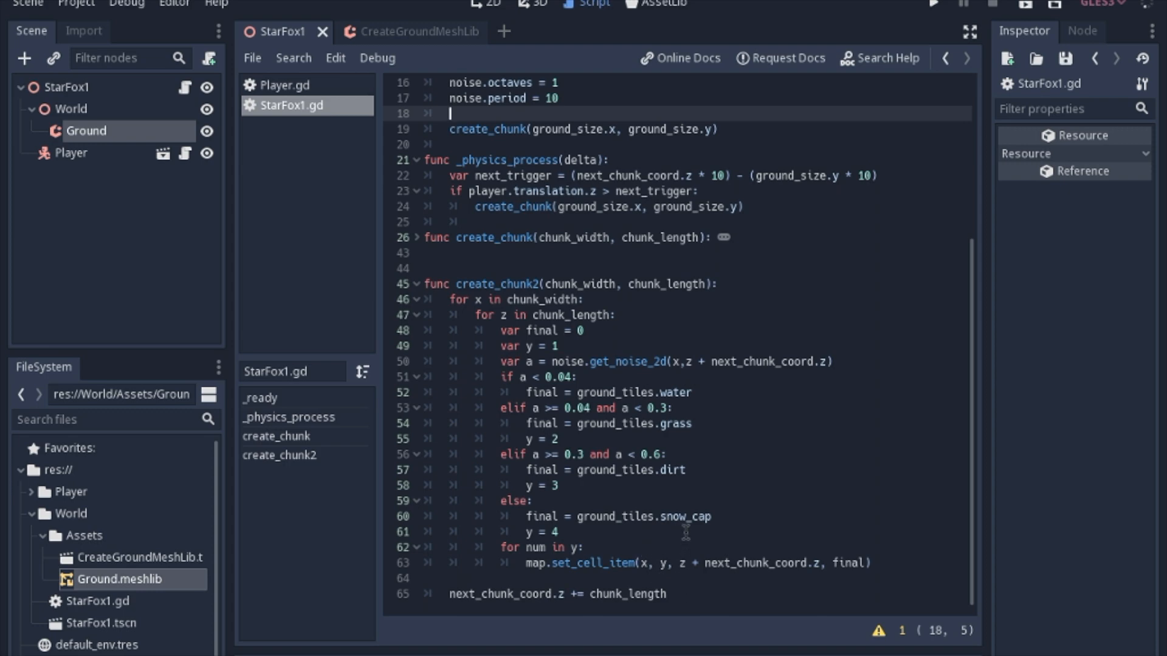
mouse_move(933, 5)
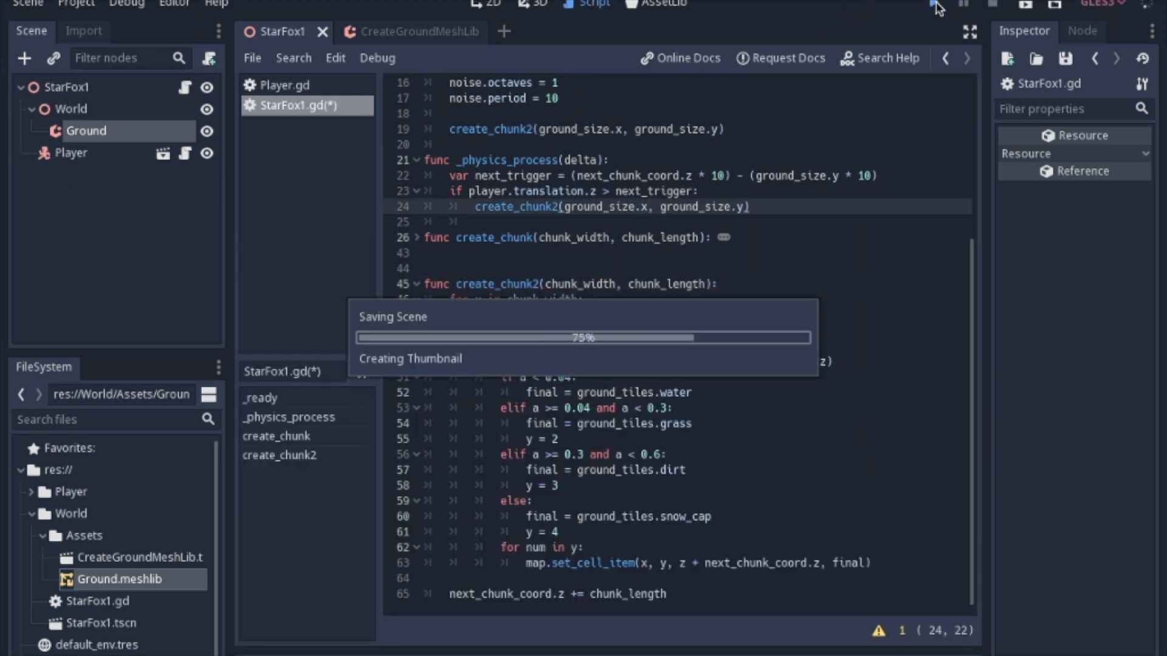
Run the game to test the stepped create_chunk2 voxel terrain
left_click(932, 4)
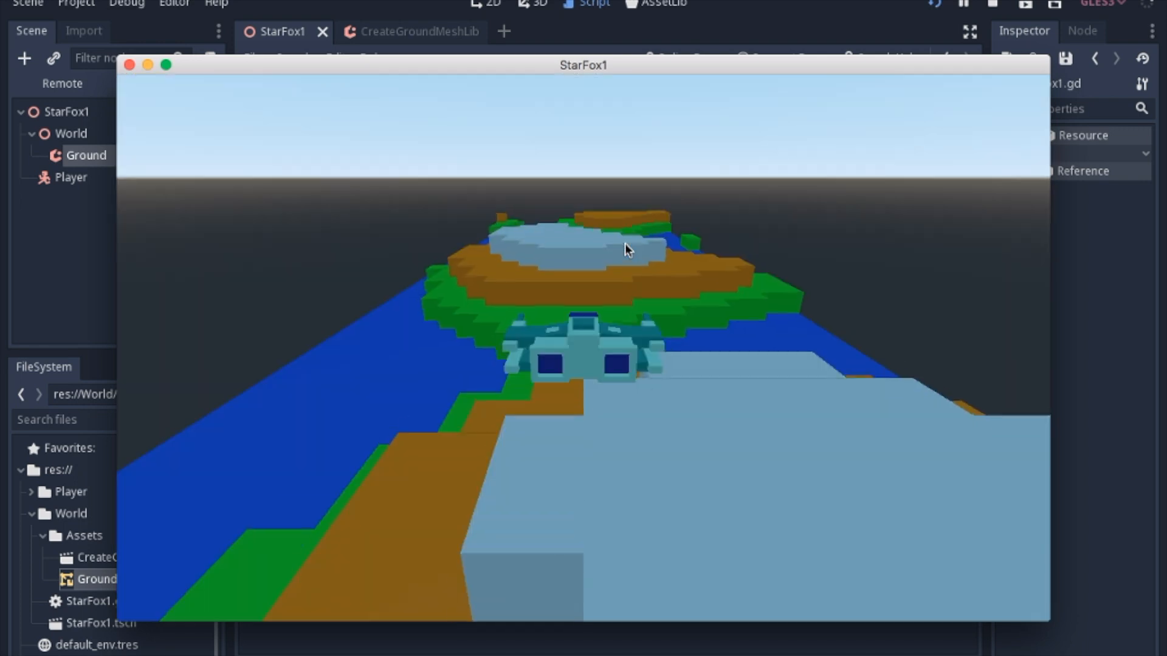